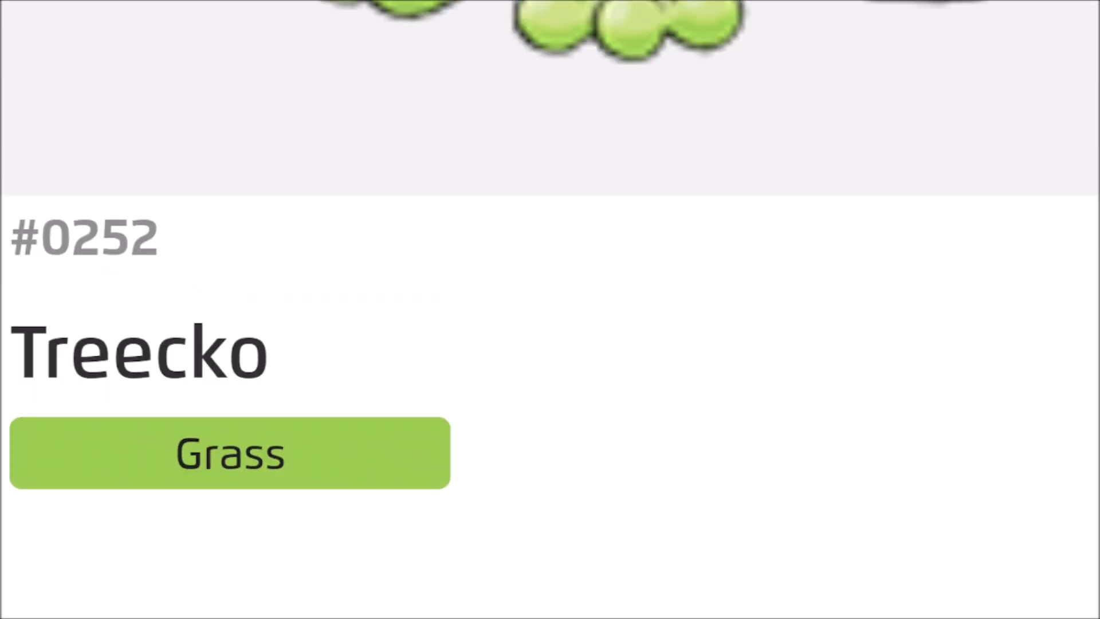
scroll(down, 3)
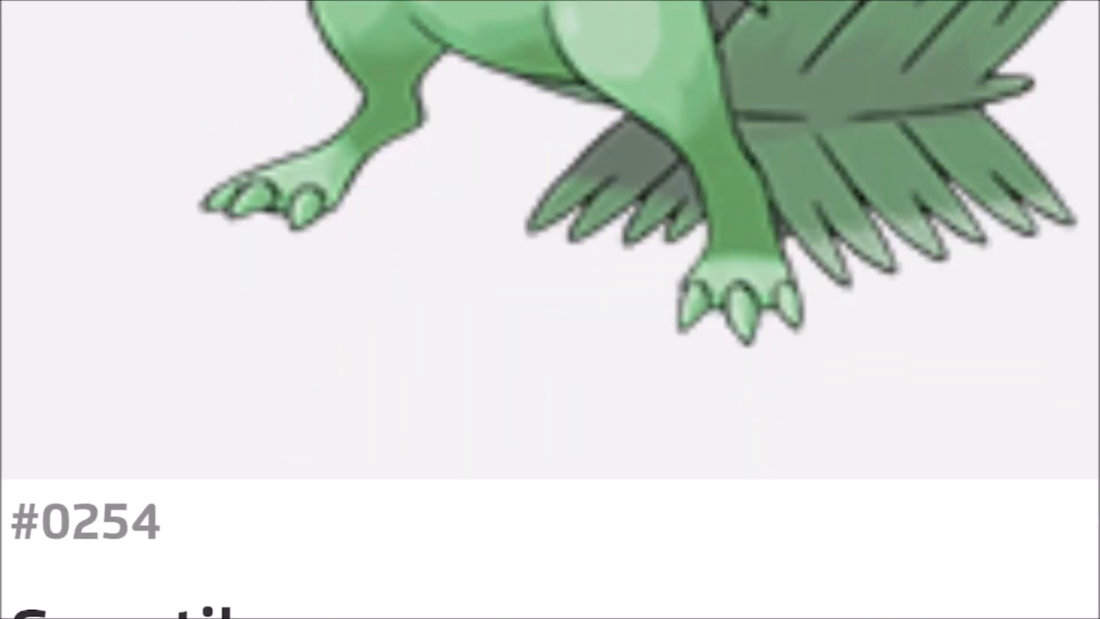
scroll(down, 3)
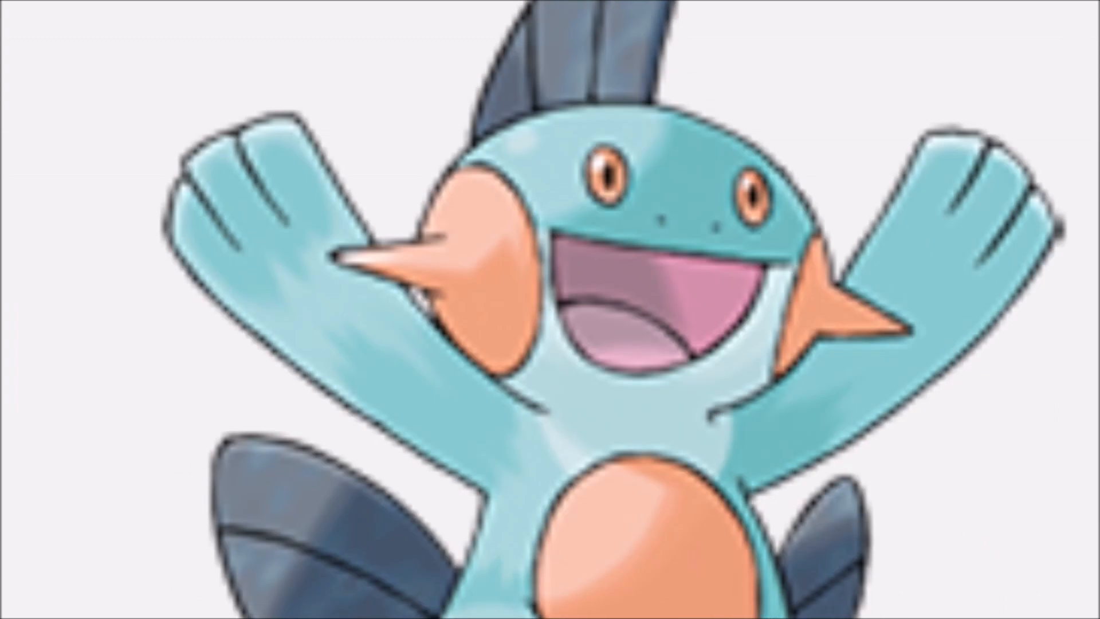
scroll(down, 3)
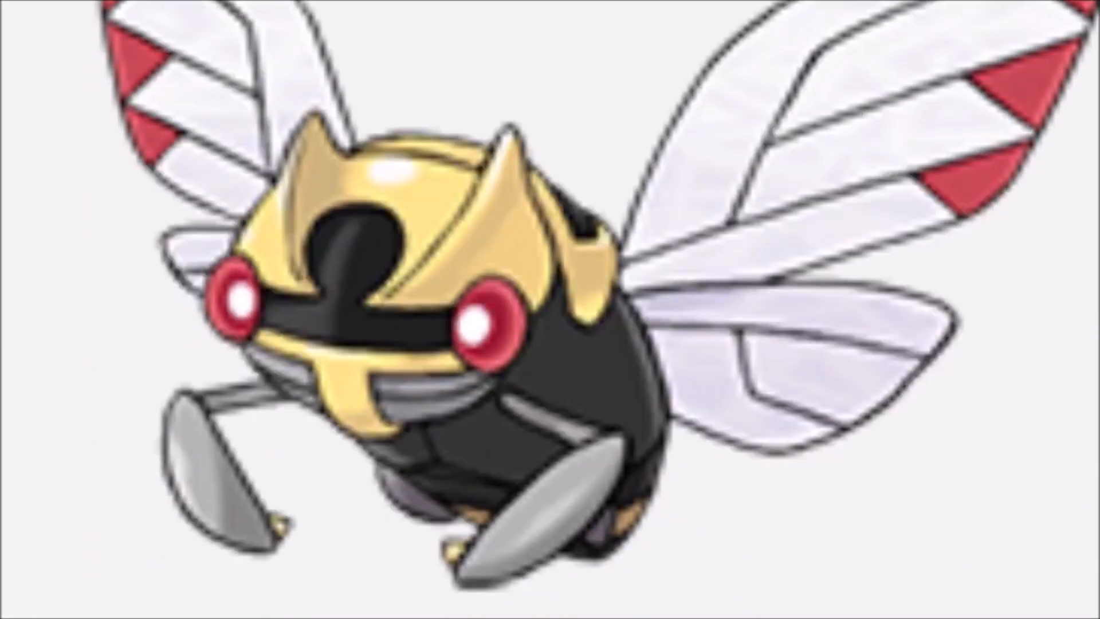
scroll(down, 3)
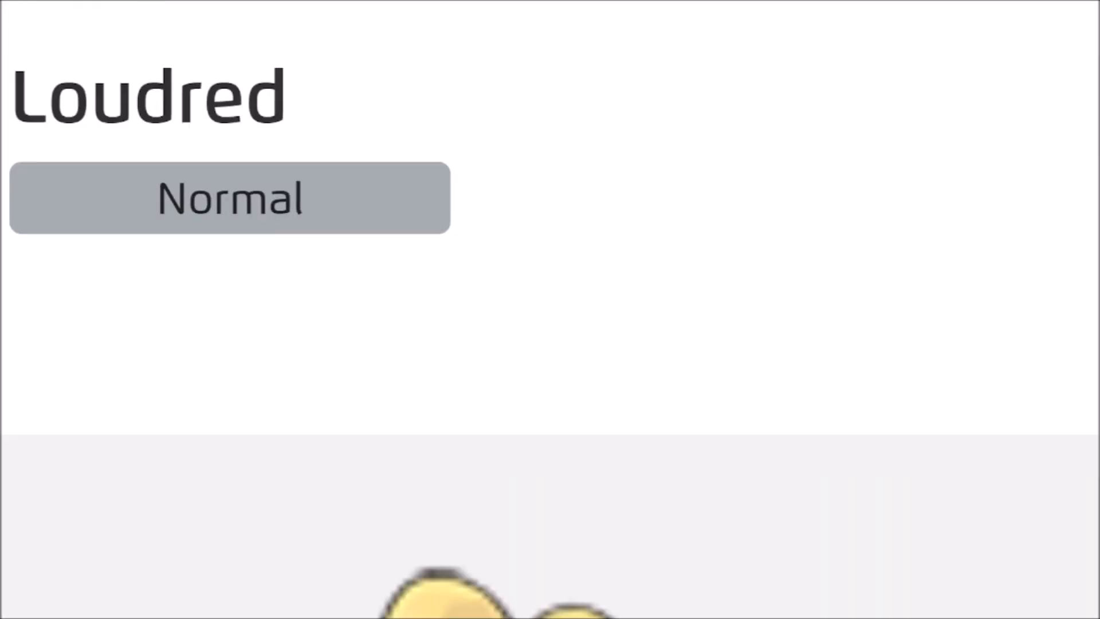
scroll(down, 3)
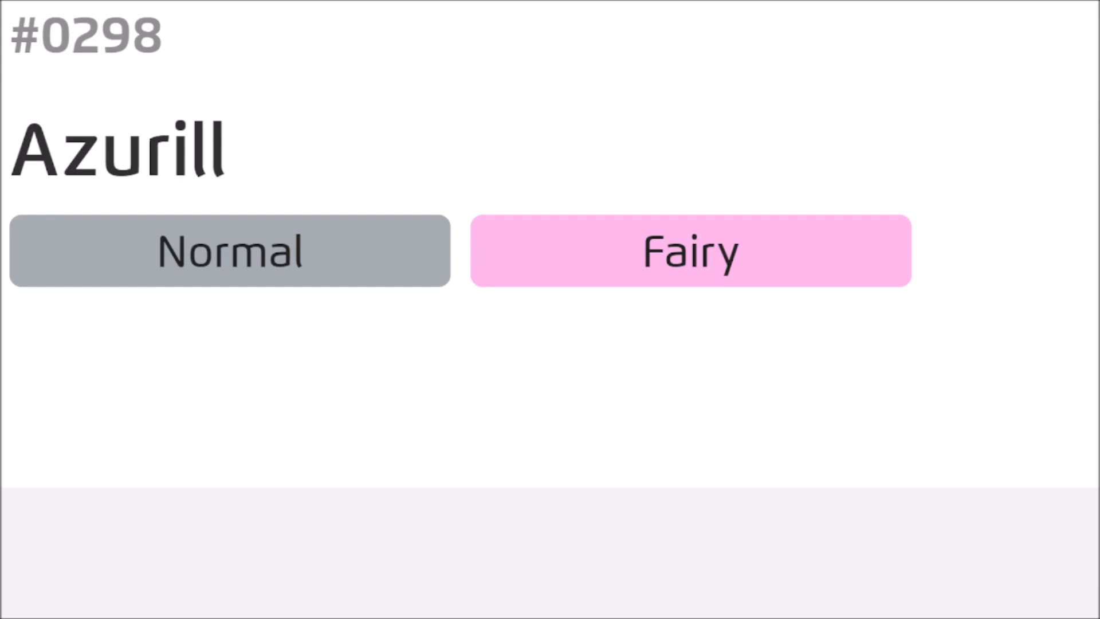
scroll(down, 3)
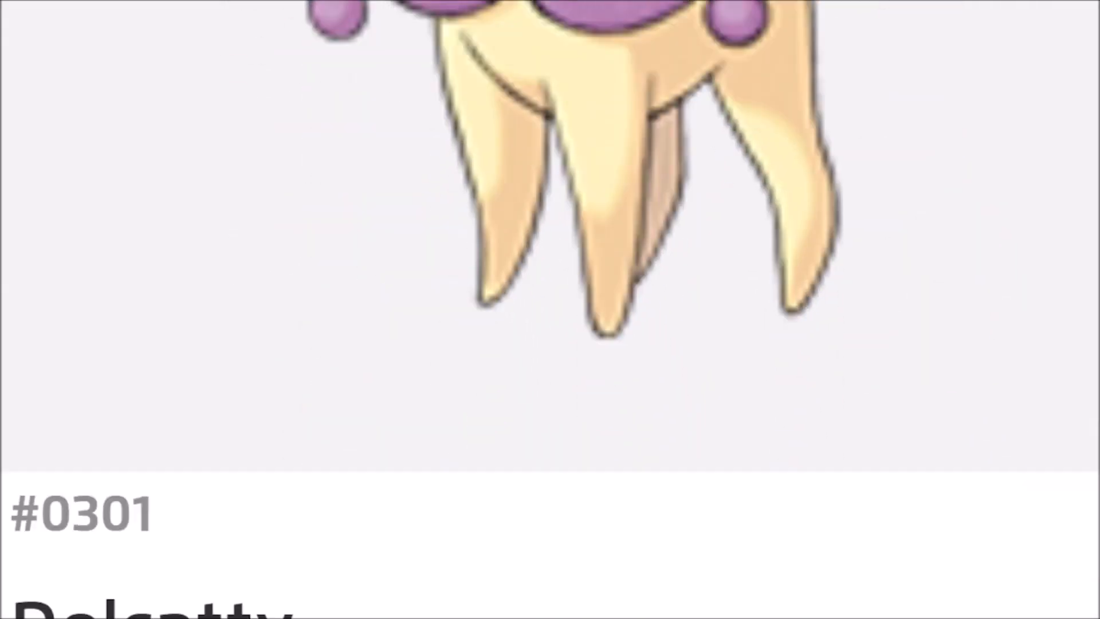
scroll(down, 3)
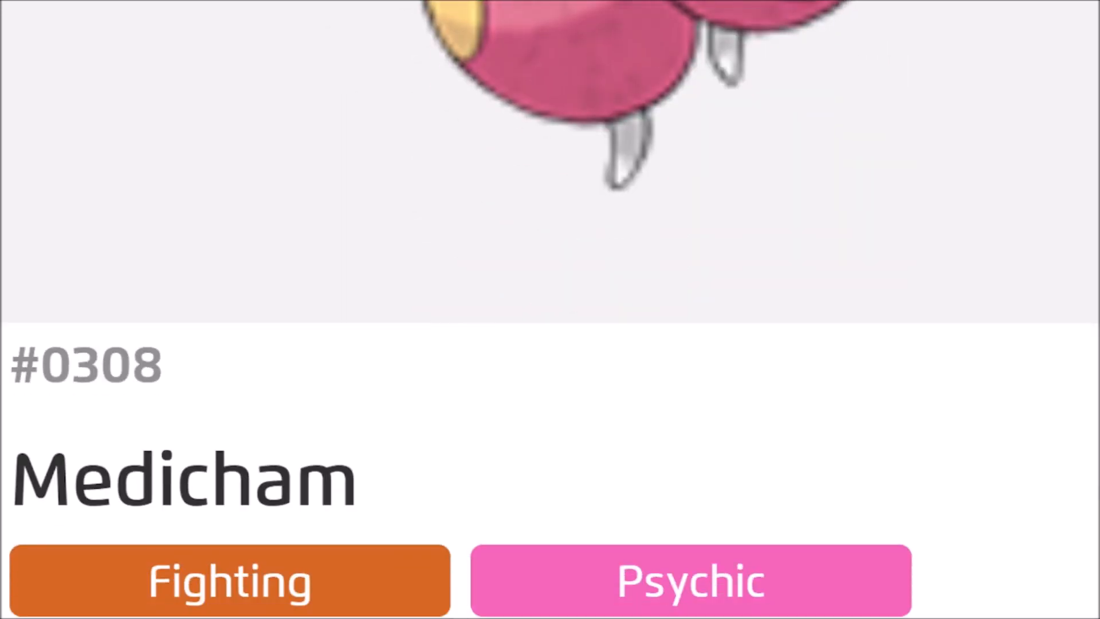
scroll(down, 3)
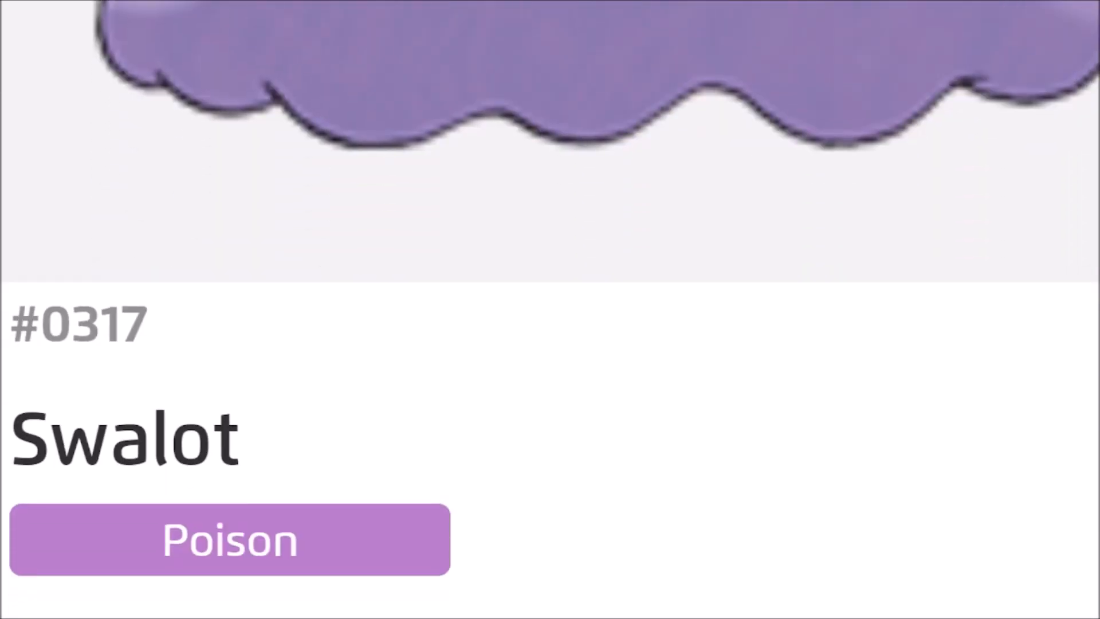
scroll(down, 3)
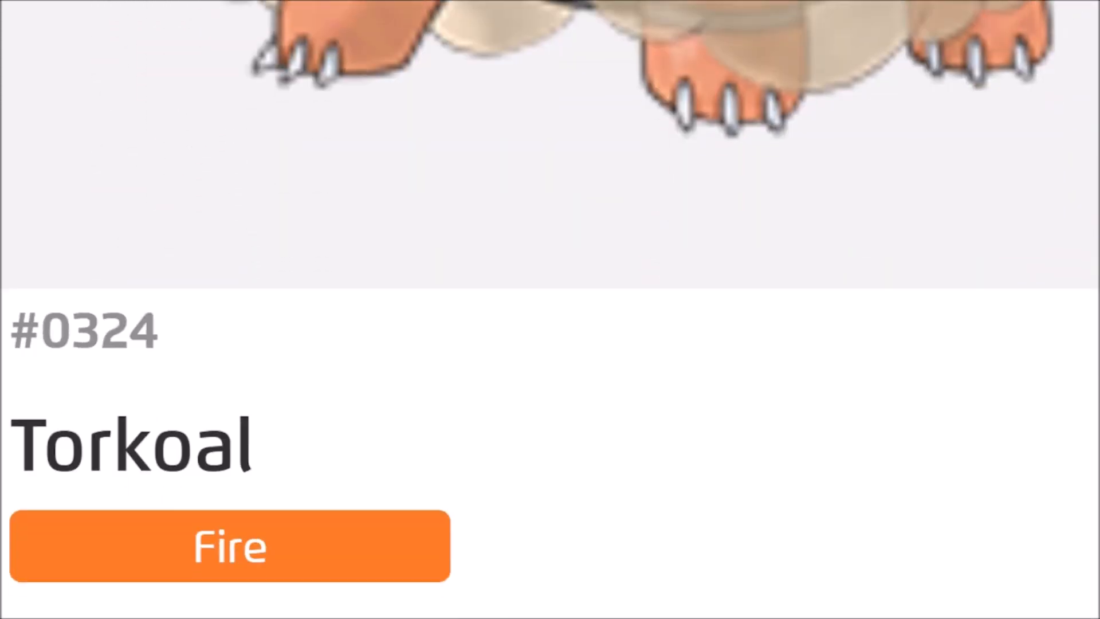
scroll(down, 3)
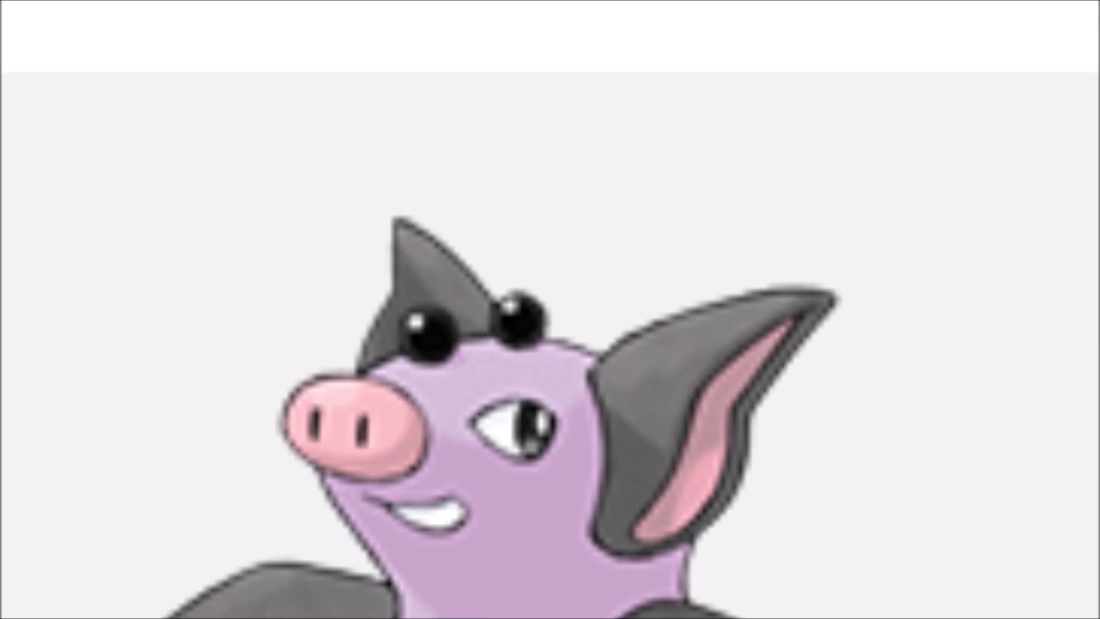
scroll(down, 3)
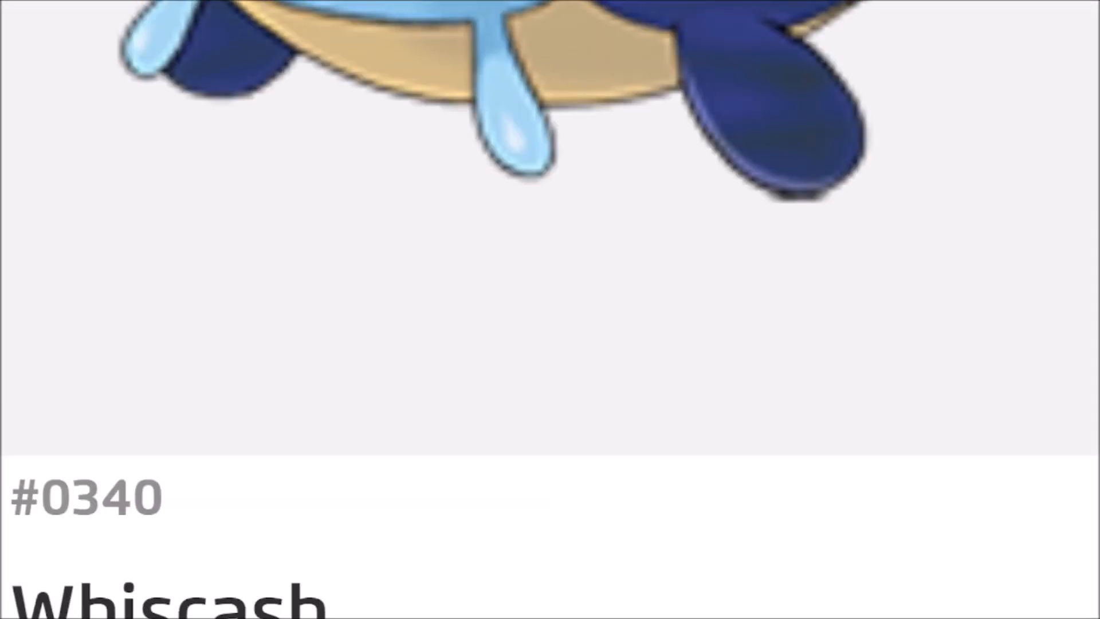
scroll(down, 3)
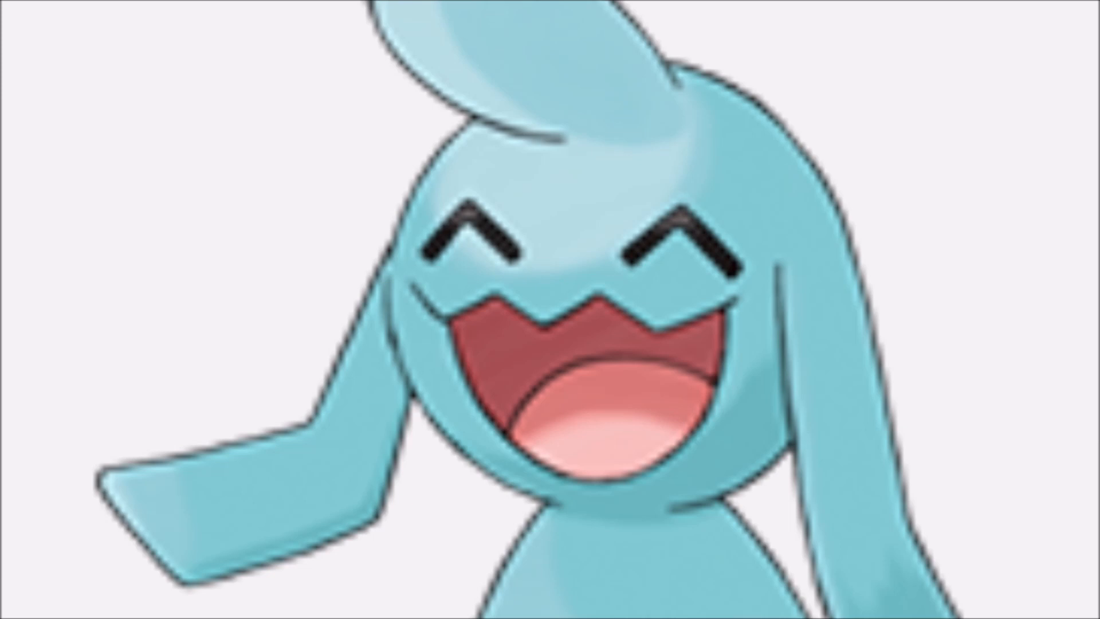
scroll(down, 3)
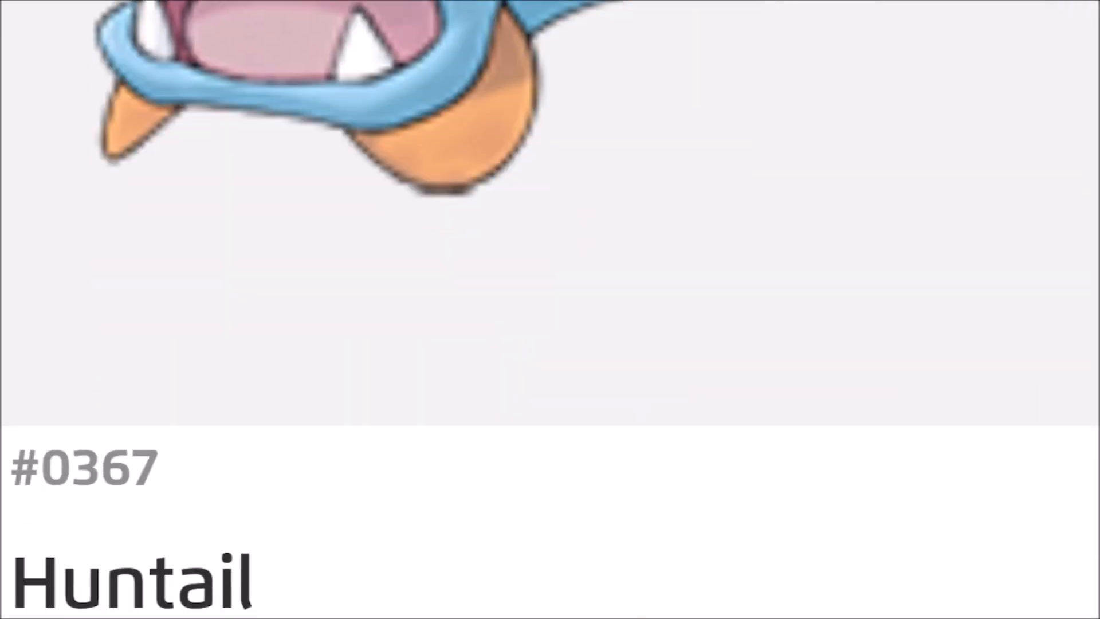
scroll(down, 3)
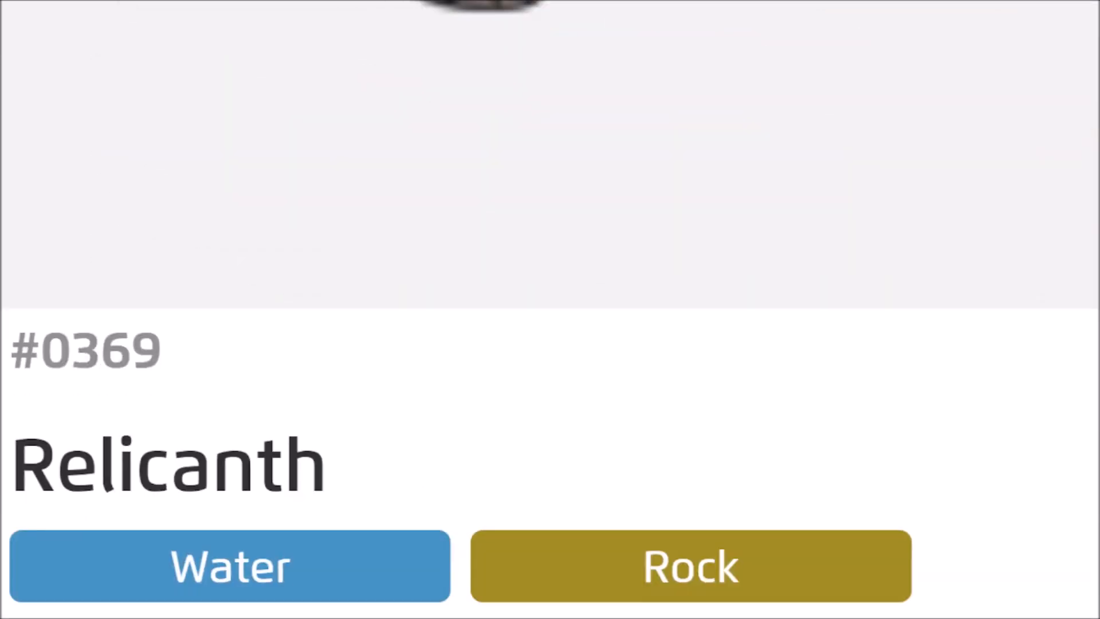
scroll(down, 3)
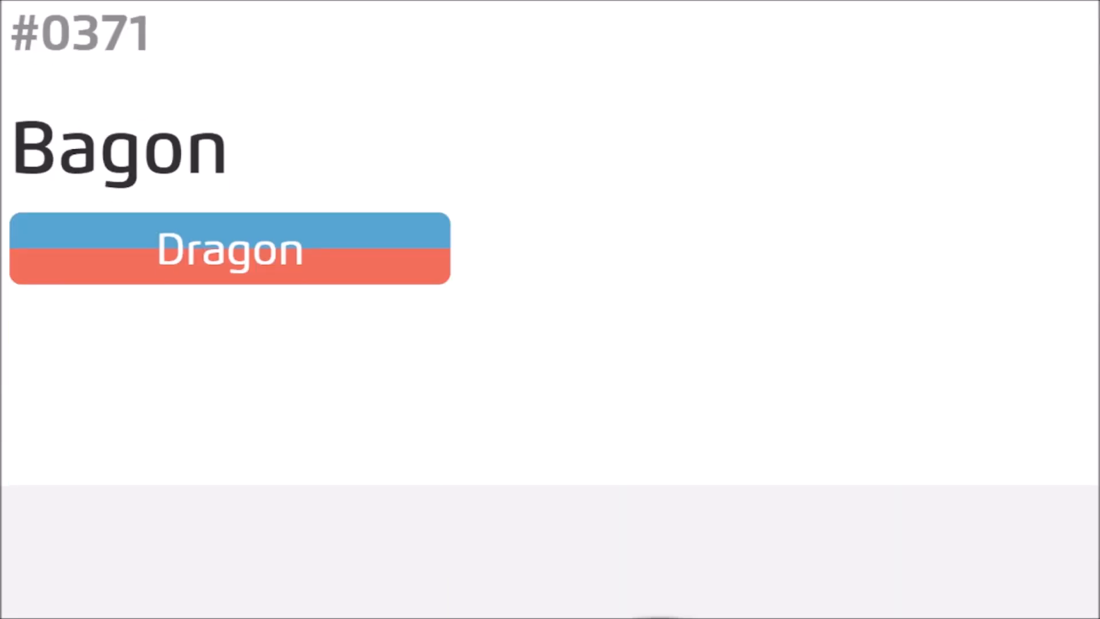